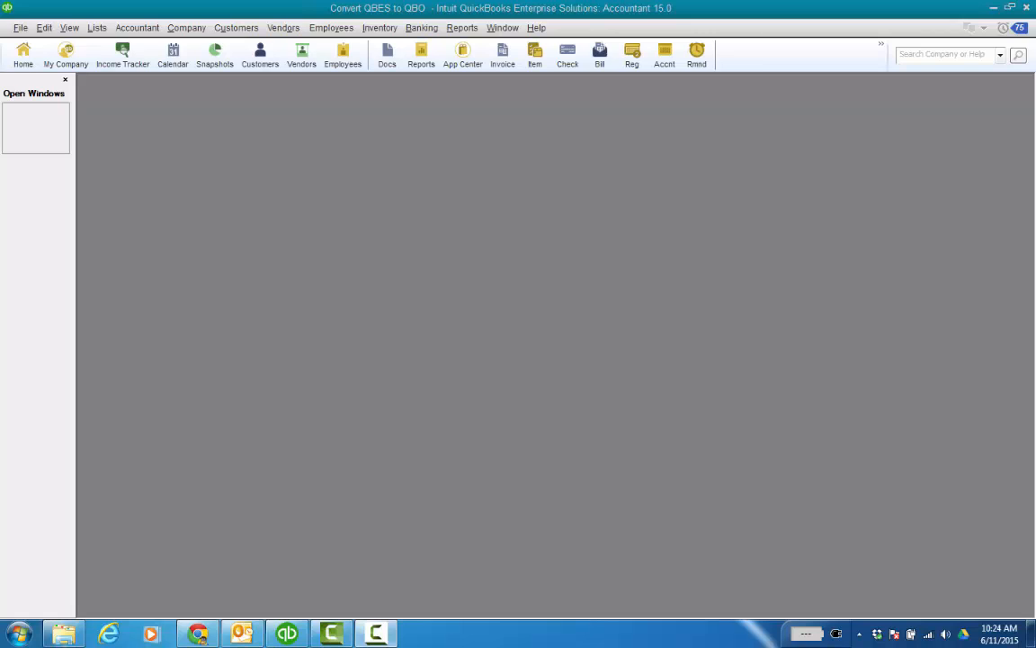
pyautogui.moveTo(569, 283)
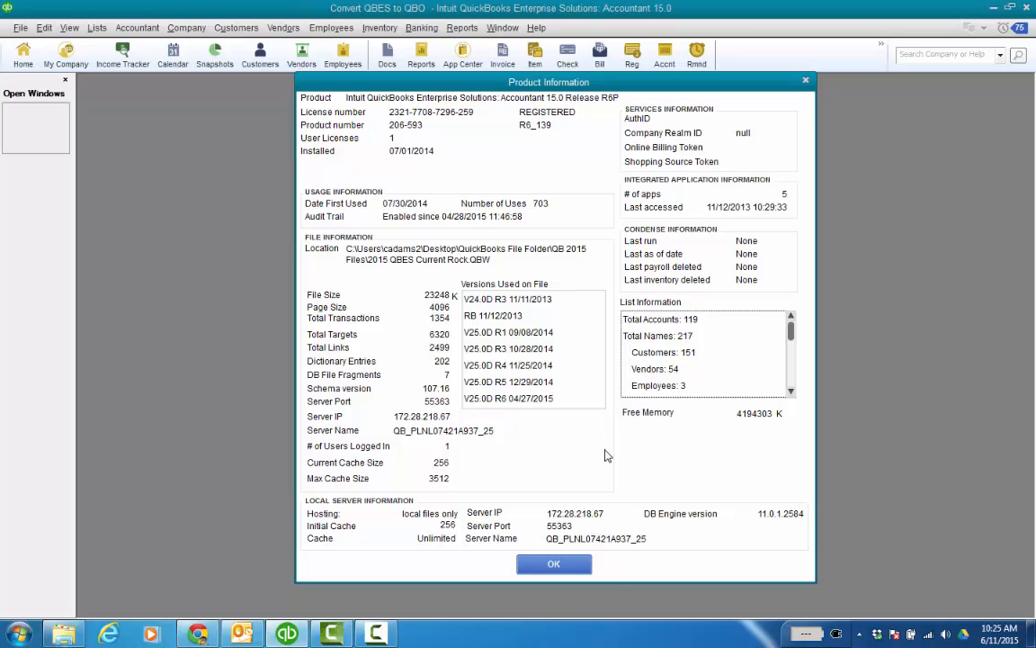
# Step: Launch the Export to QuickBooks Online wizard and enlarge its window to show the full sign-in form
pyautogui.click(553, 564)
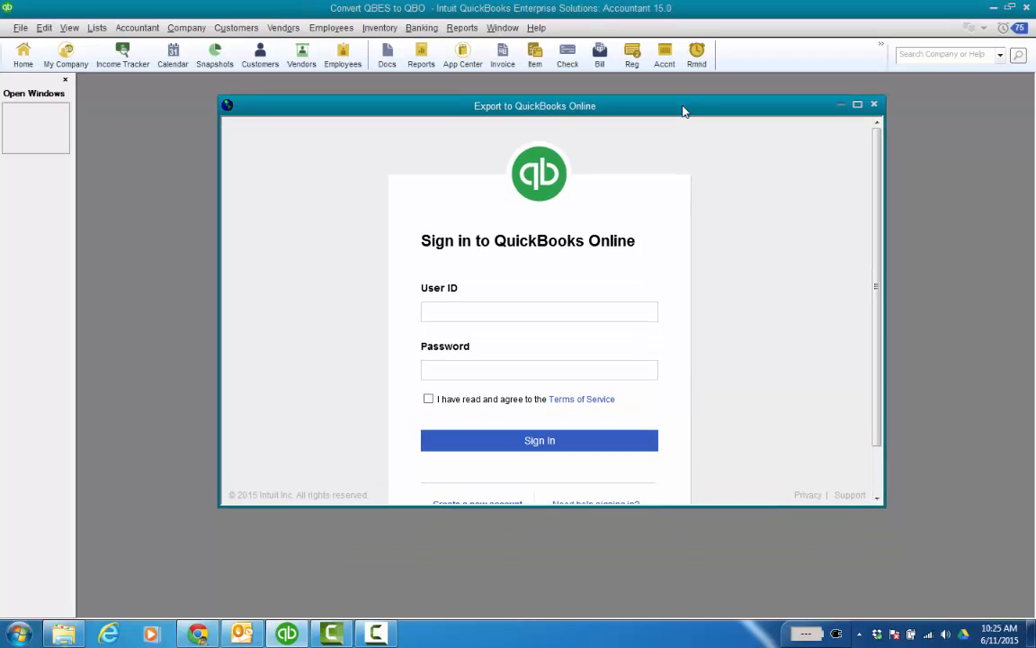
pyautogui.moveTo(880, 504)
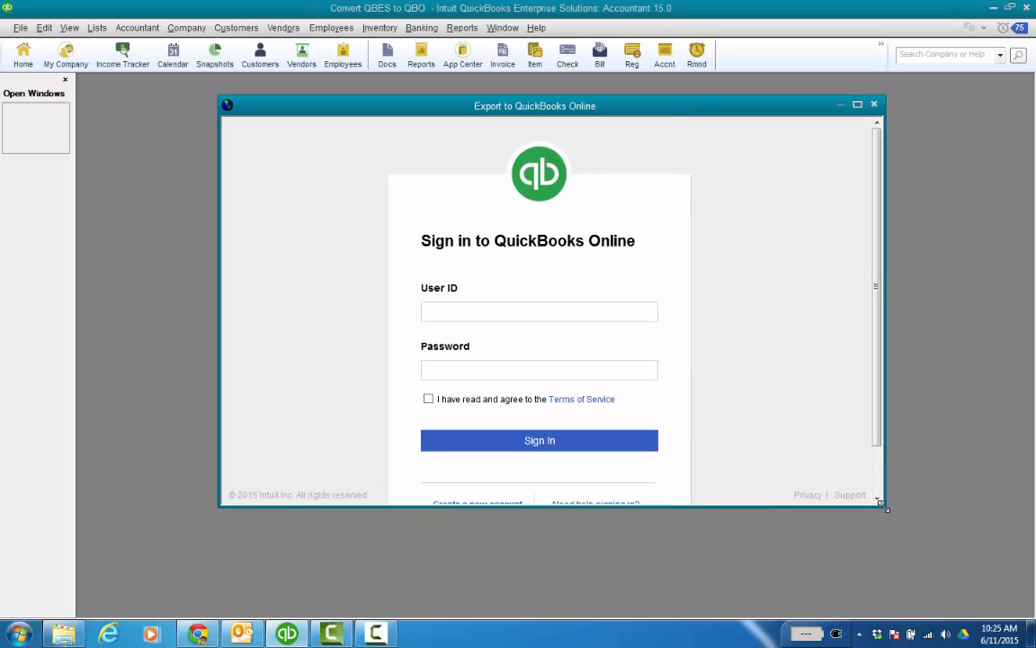
pyautogui.moveTo(881, 507); pyautogui.dragTo(897, 558)
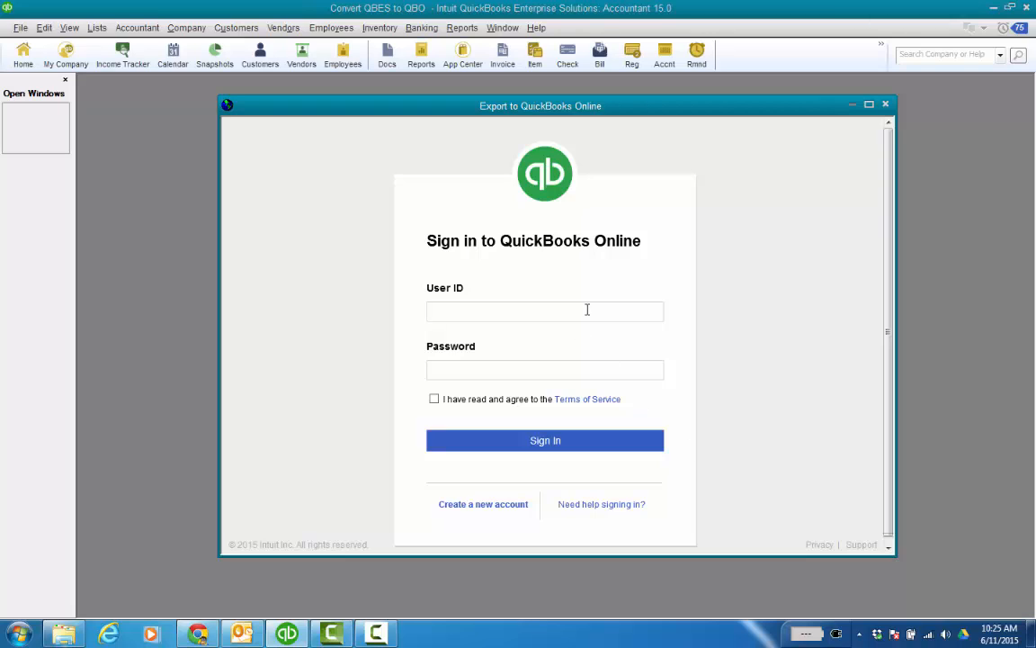
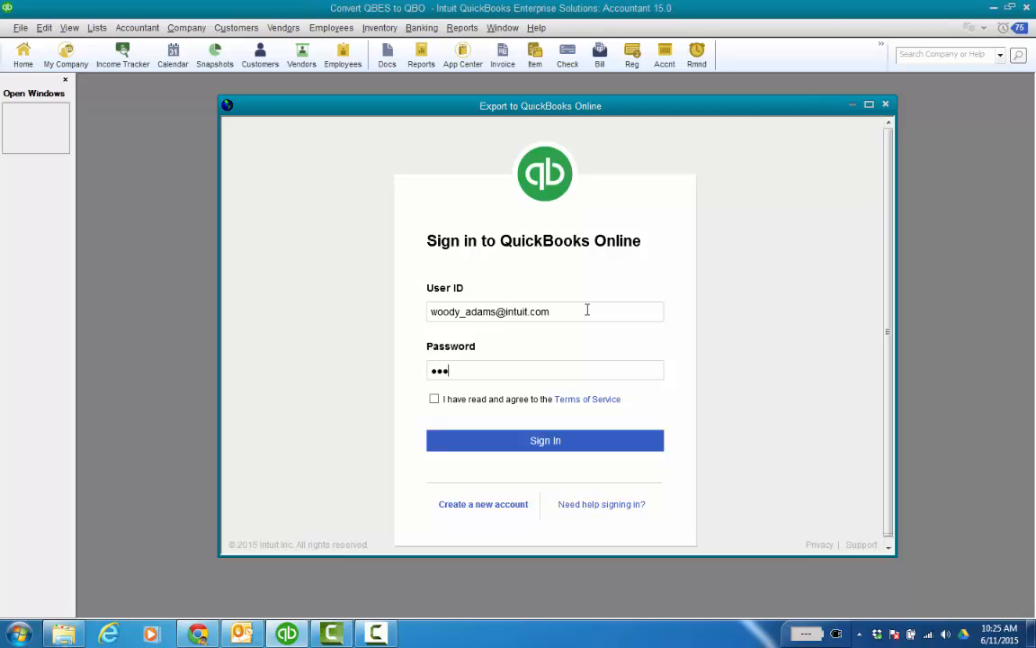
pyautogui.write('••••••')
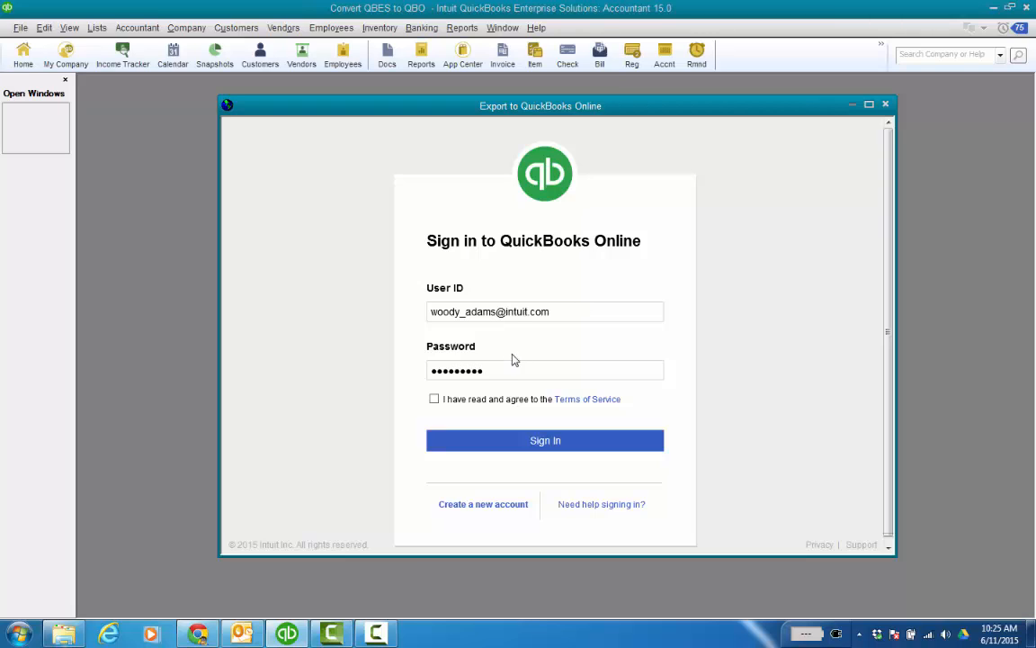
pyautogui.click(435, 399)
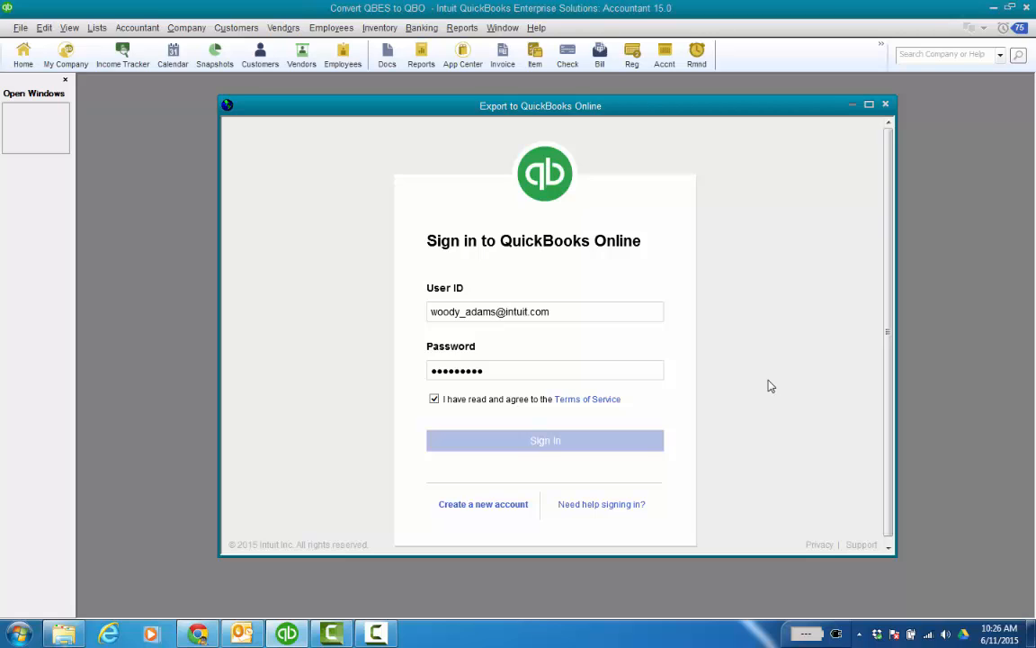
# Step: Sign in to QuickBooks Online to reach the 'Where should we put your company file?' page
pyautogui.click(545, 440)
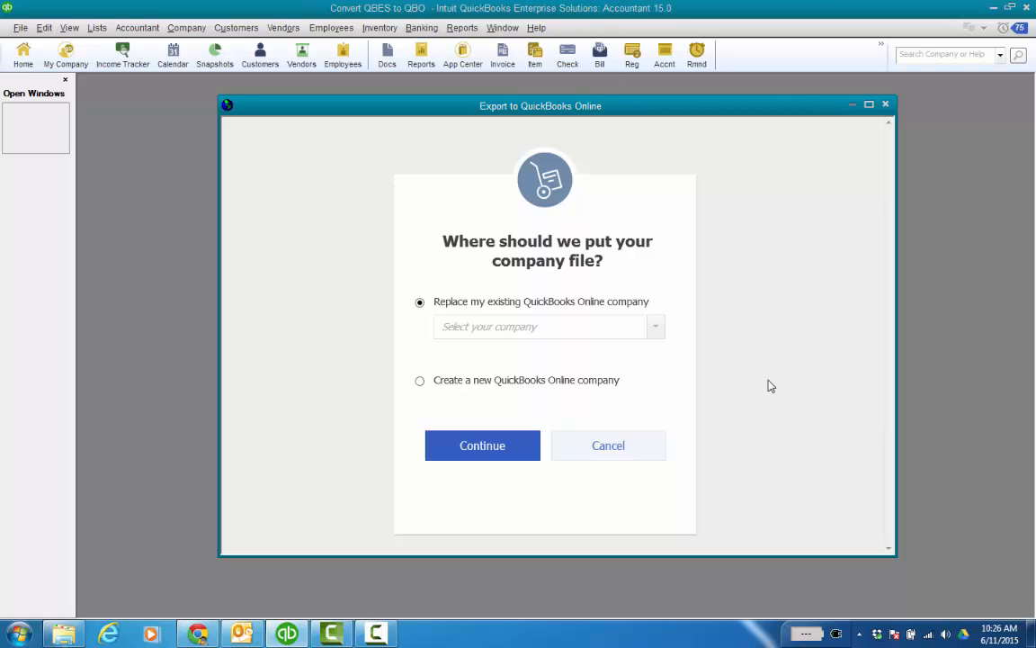
pyautogui.moveTo(702, 433)
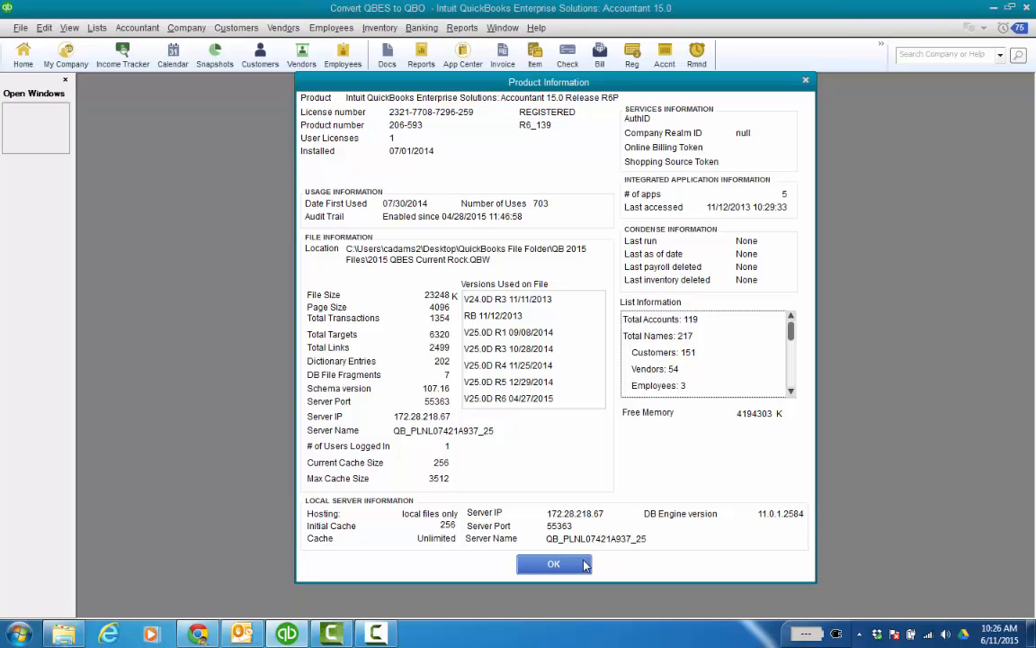
# Step: Confirm Product Information with OK to relaunch the export wizard's loading screen
pyautogui.click(554, 564)
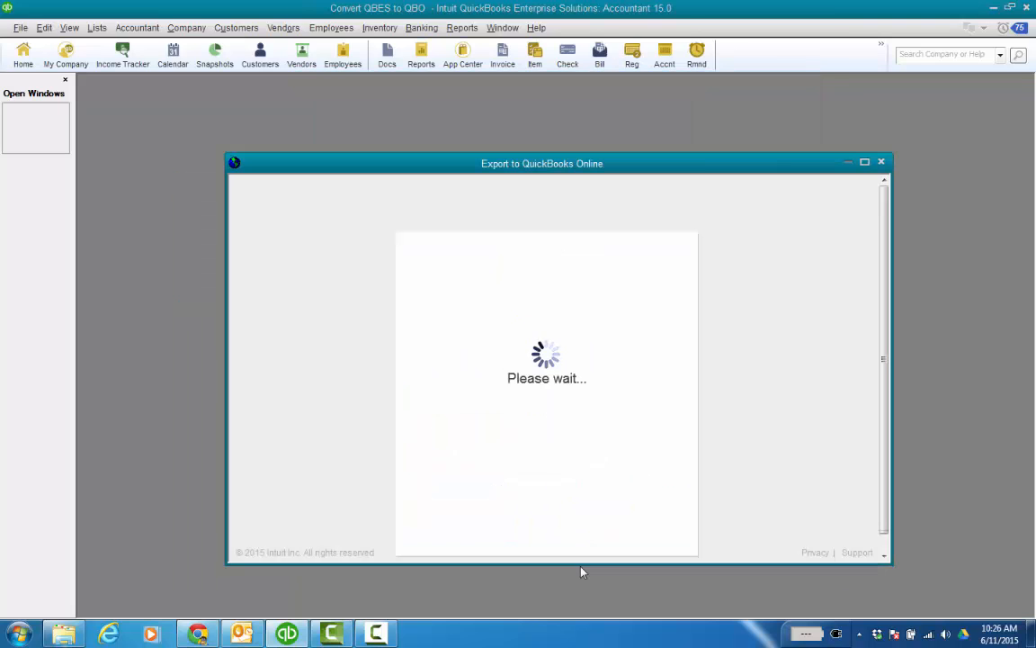